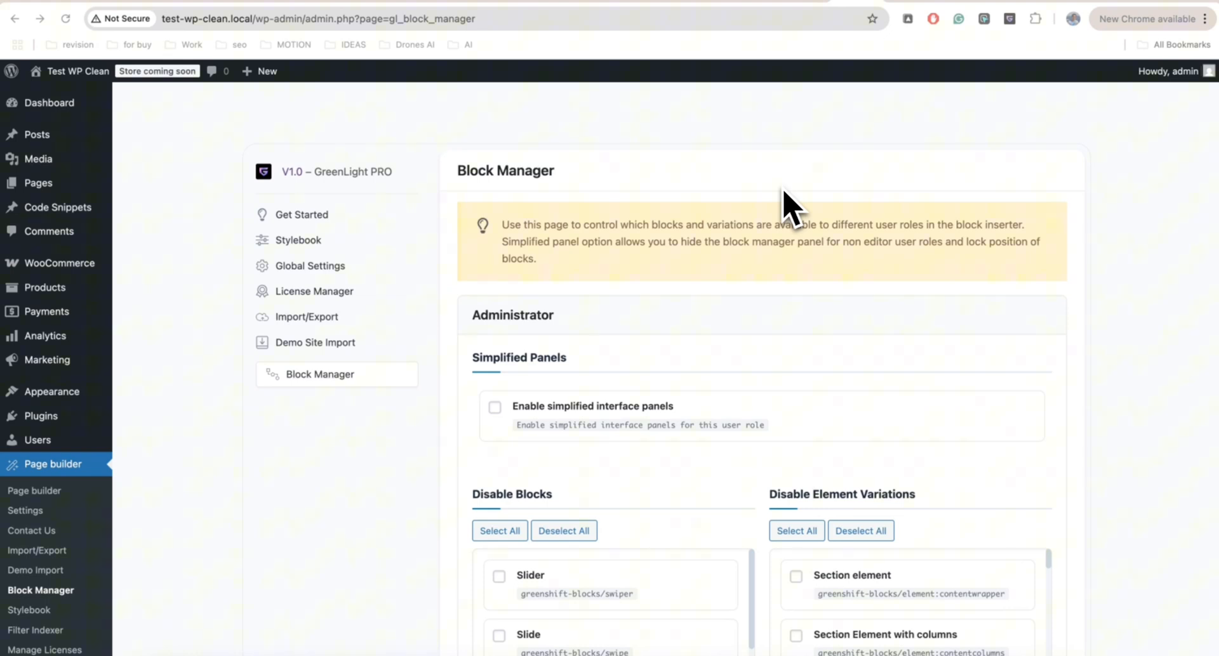
mouse_move(791, 340)
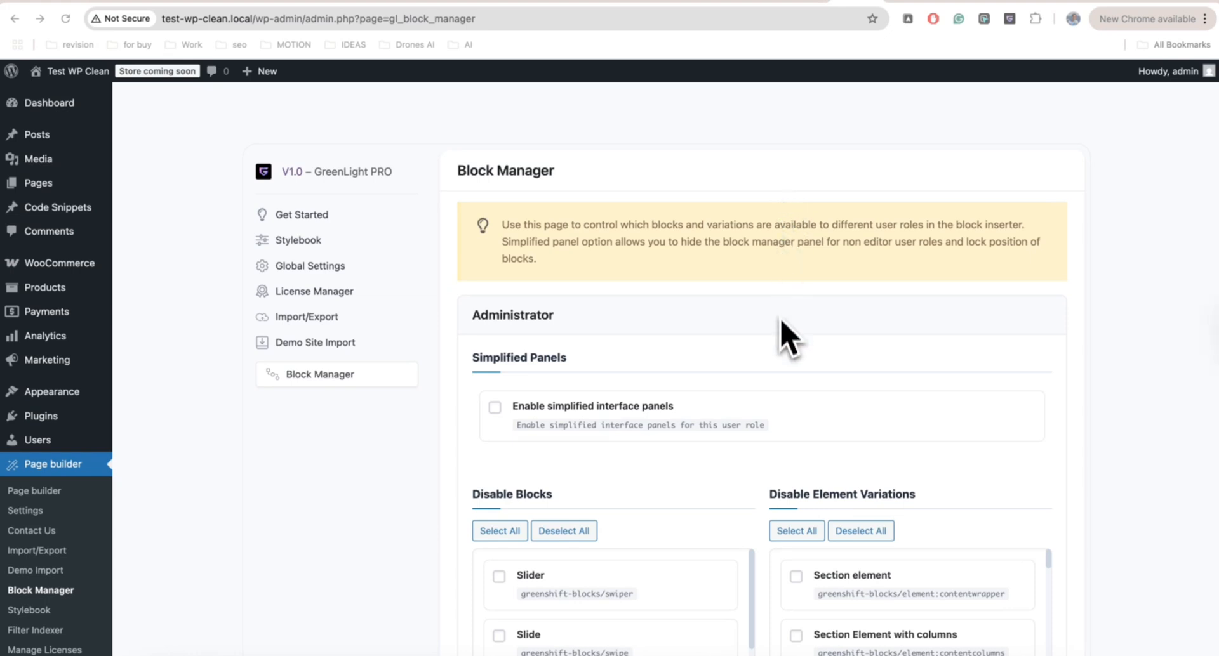
Scroll through the Block Manager list and switch over to the test page being edited.
scroll("down", 3)
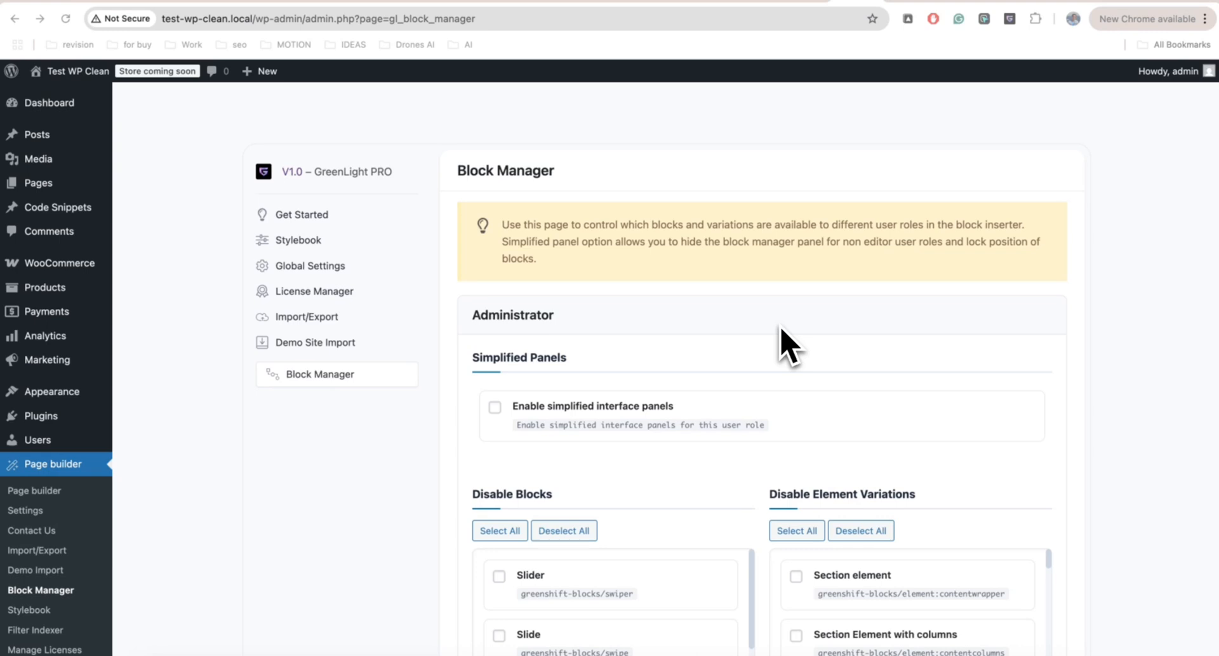
mouse_move(713, 377)
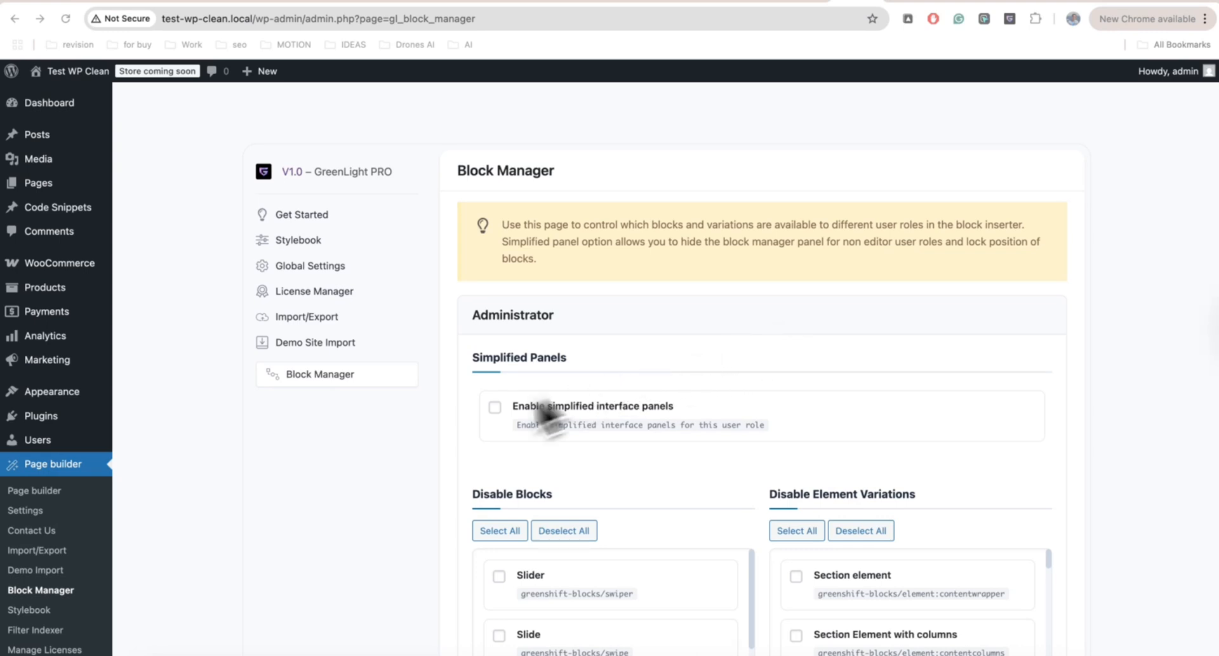
mouse_move(326, 409)
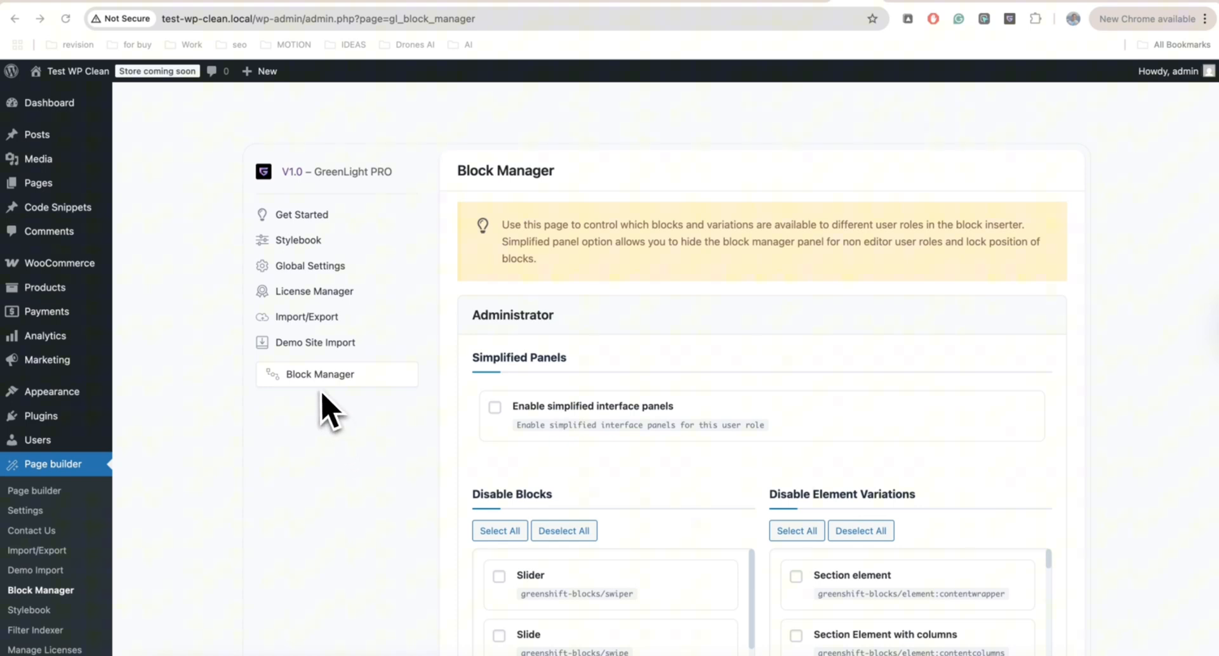
mouse_move(348, 405)
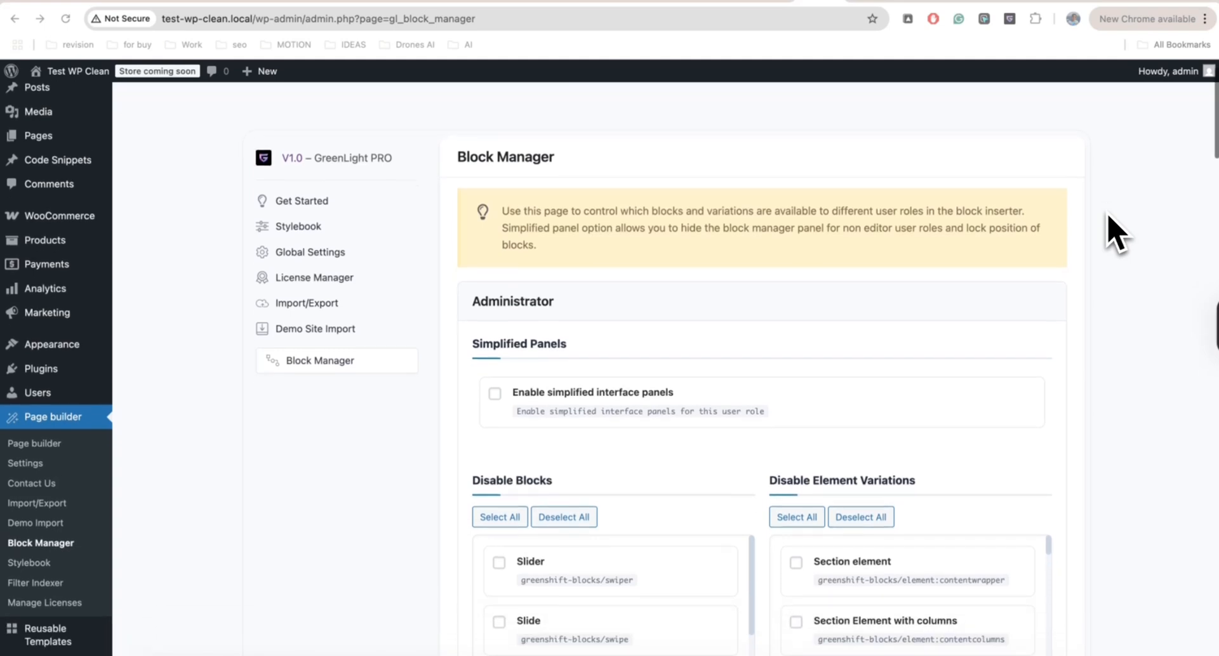
scroll("down", 3)
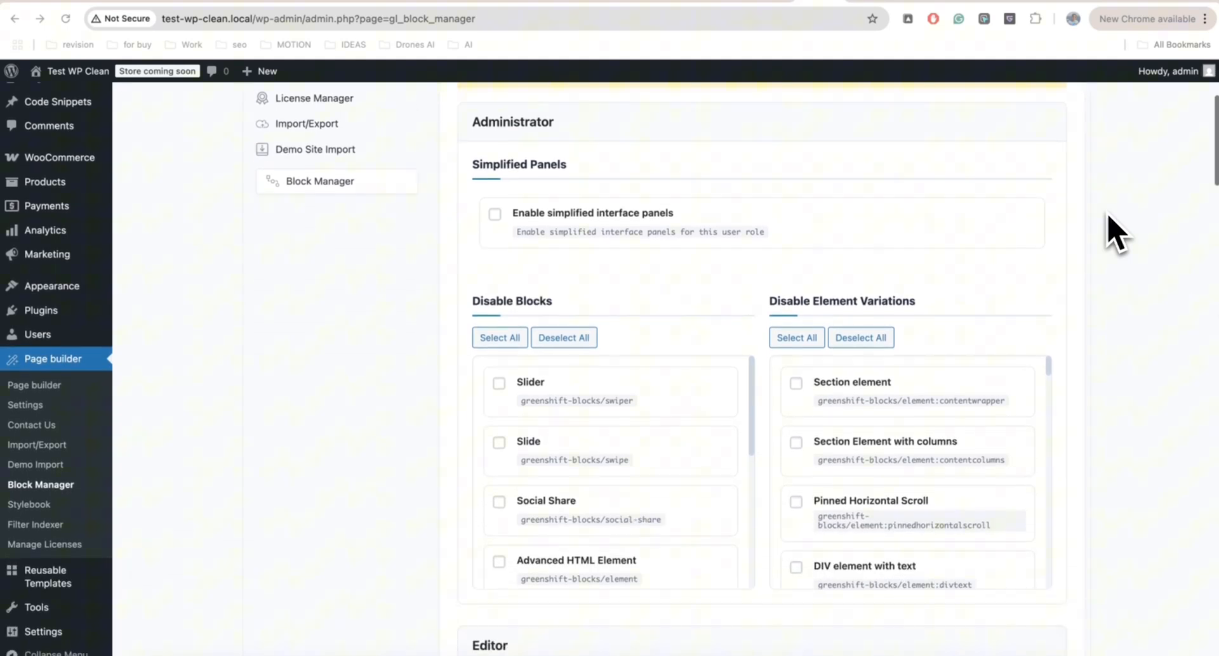
scroll("down", 3)
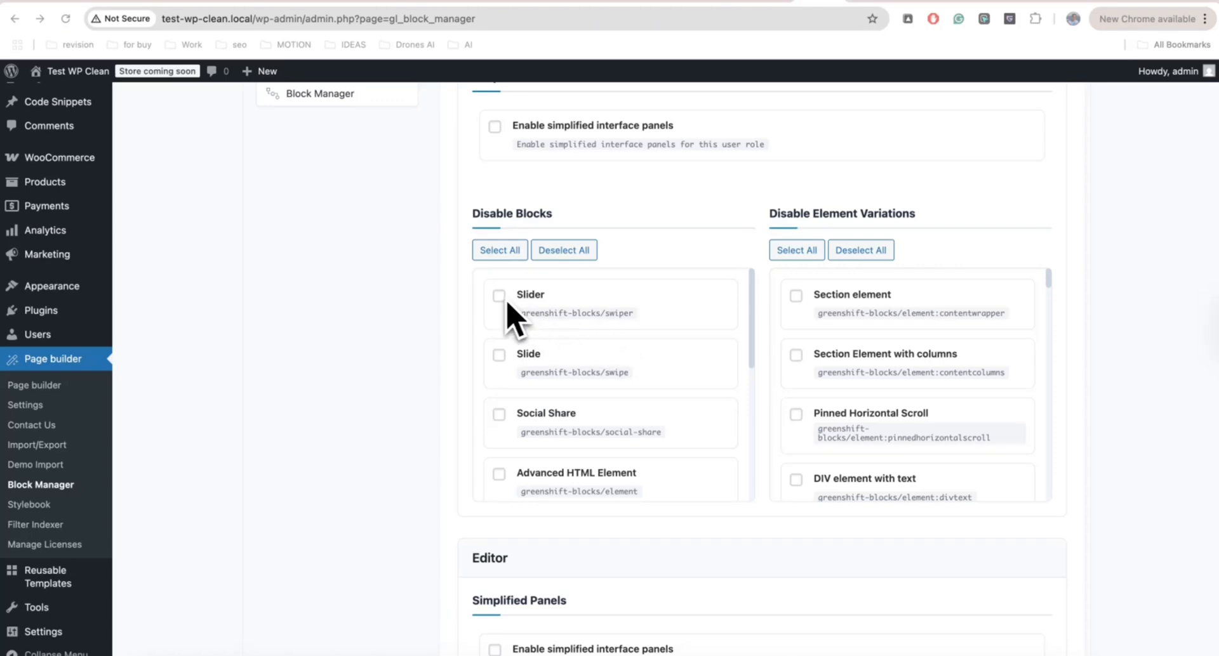
mouse_move(815, 85)
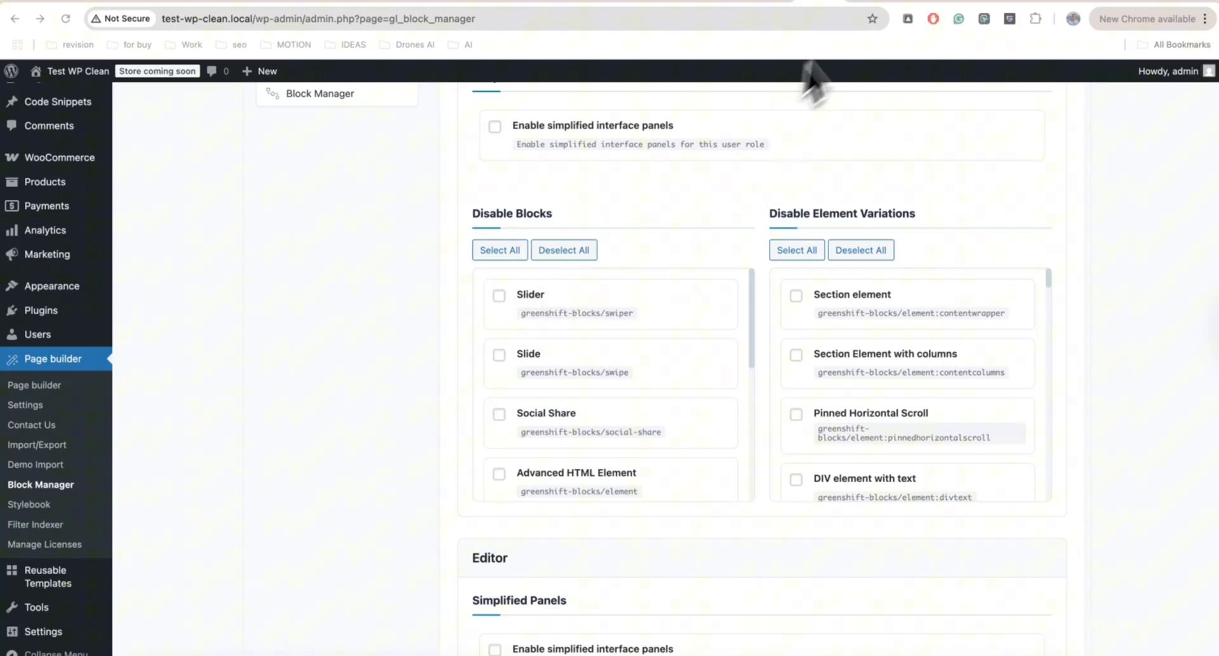
left_click(499, 295)
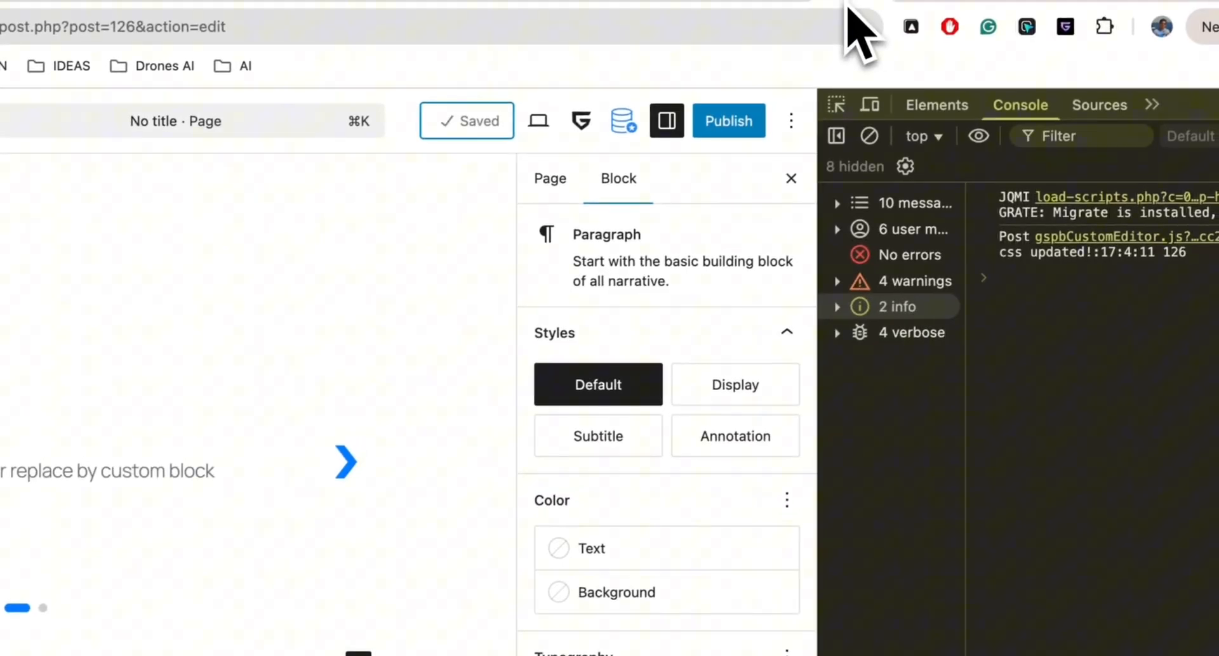
Start a /s slash search for the slider block, then dismiss the block library.
type("/slider")
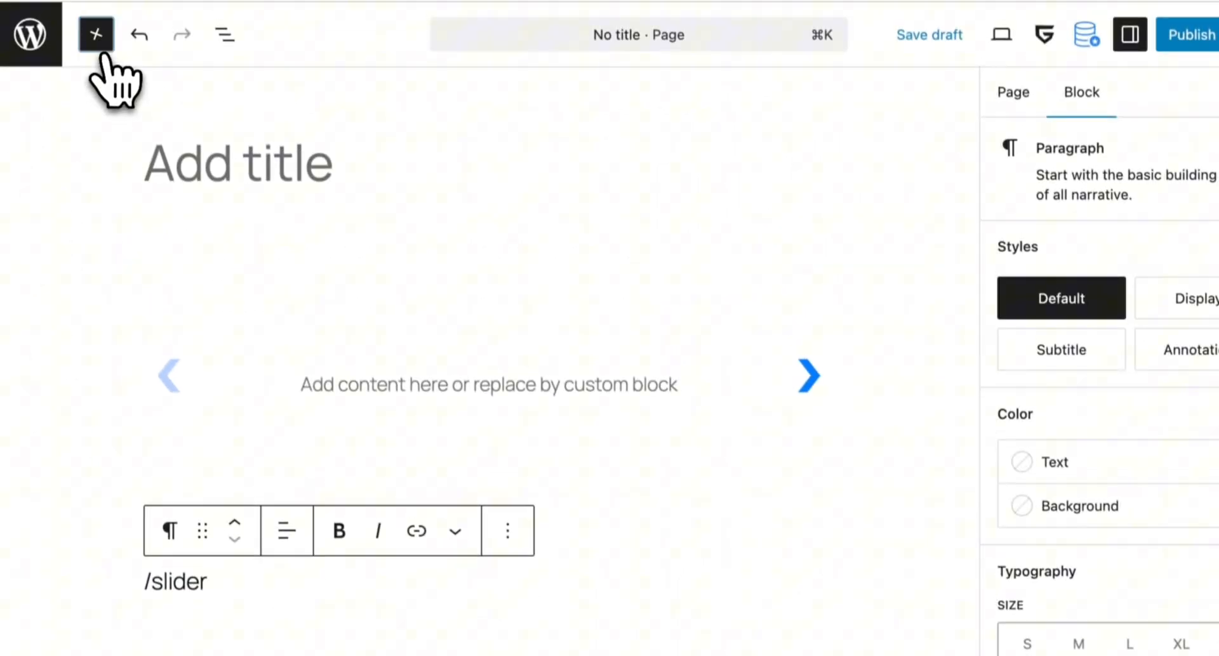
left_click(96, 34)
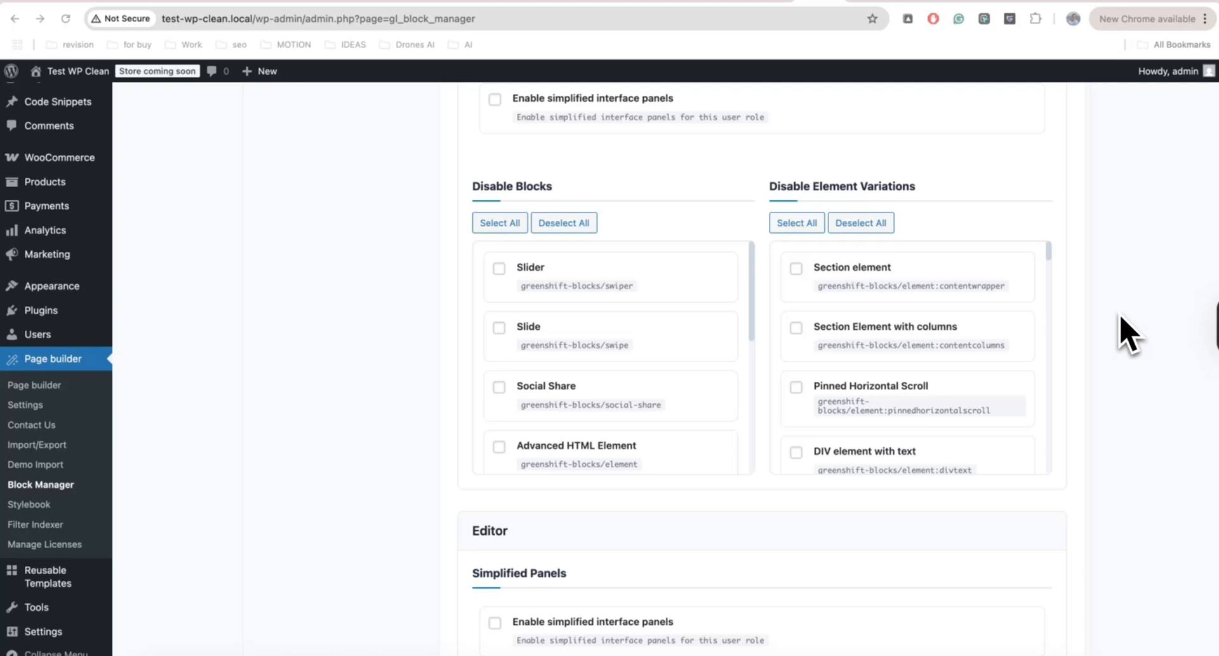
mouse_move(1095, 334)
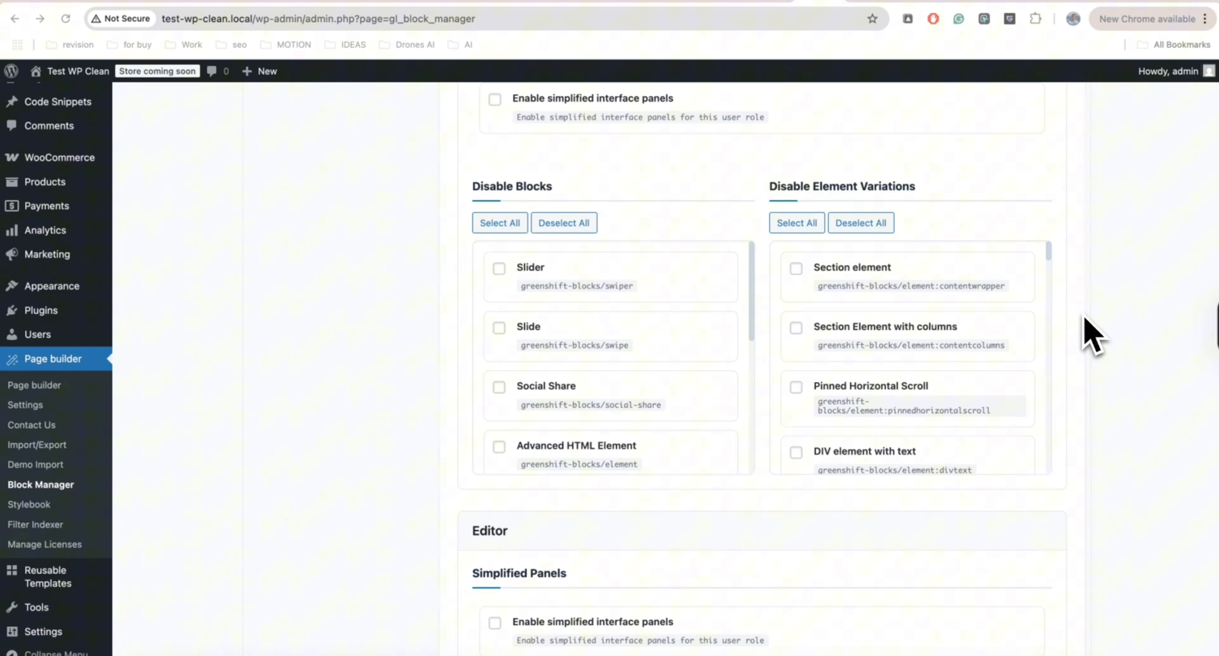
mouse_move(1006, 396)
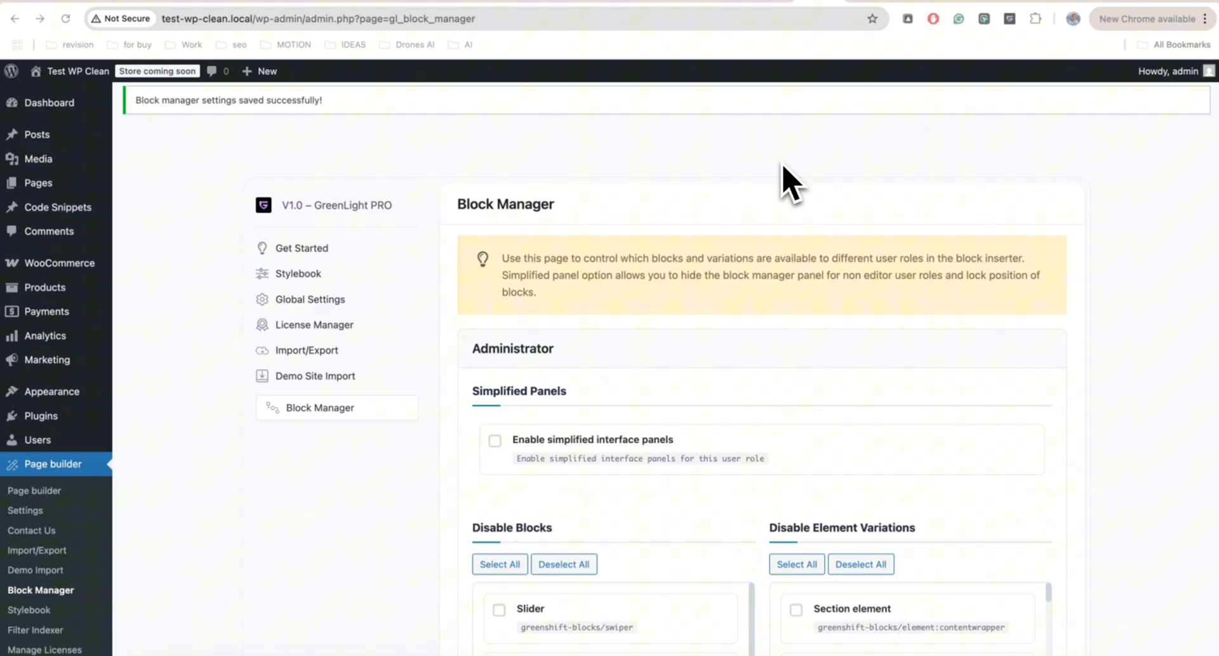
mouse_move(725, 264)
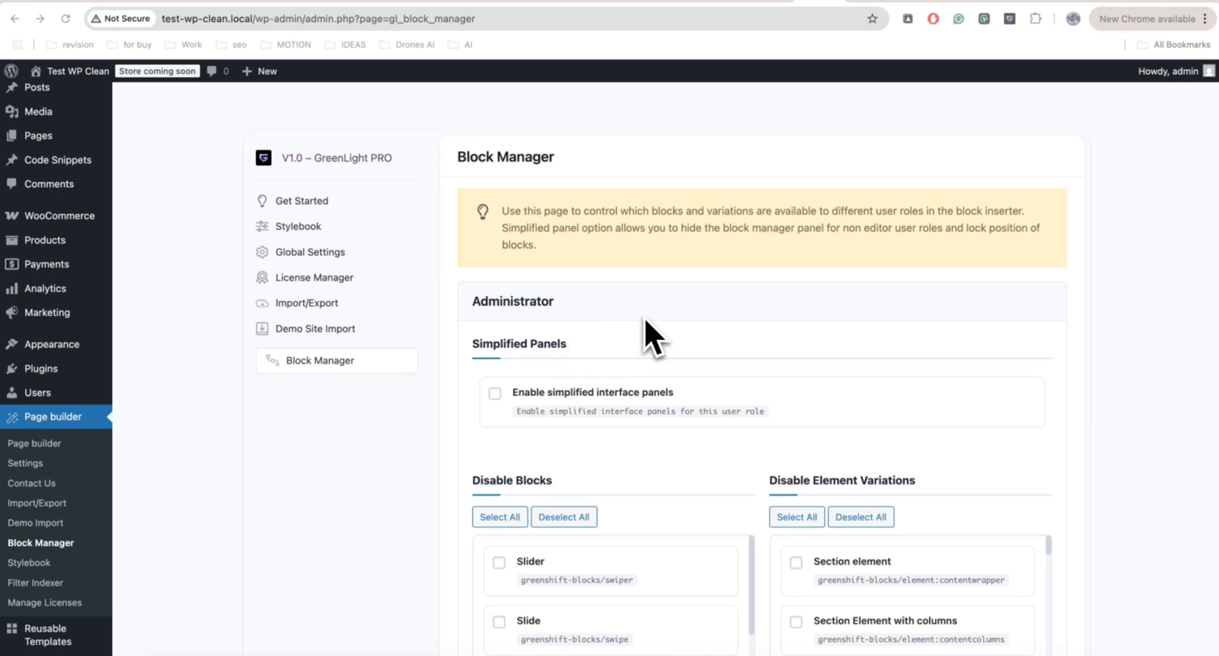
mouse_move(714, 373)
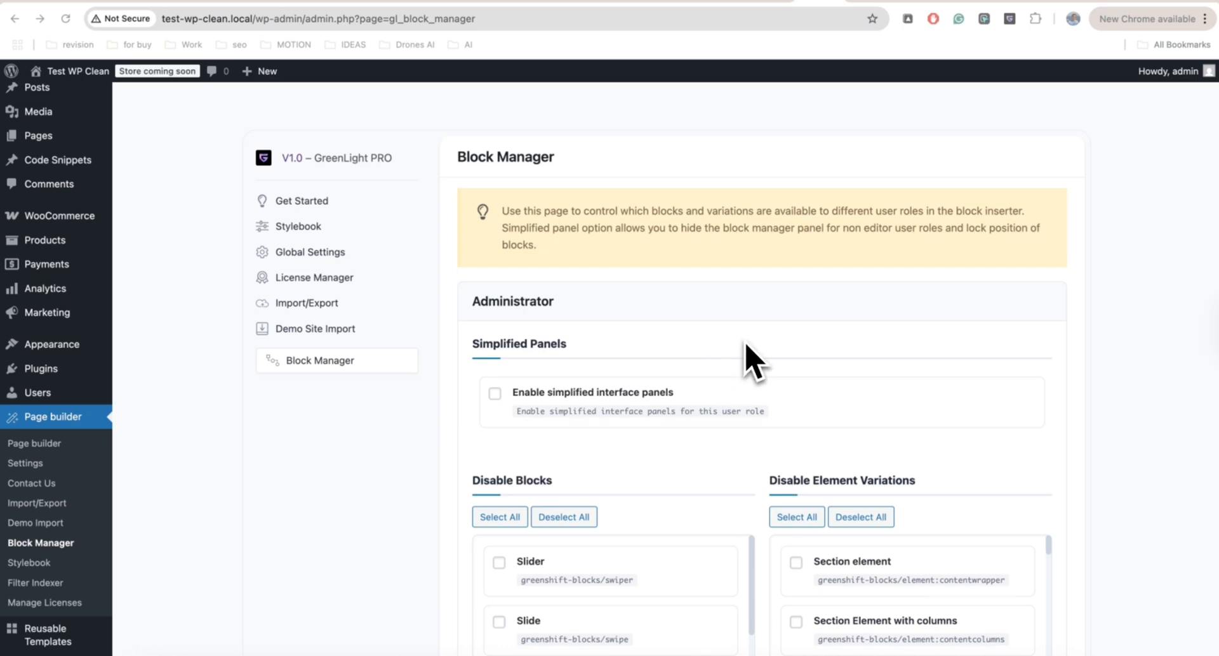
mouse_move(777, 356)
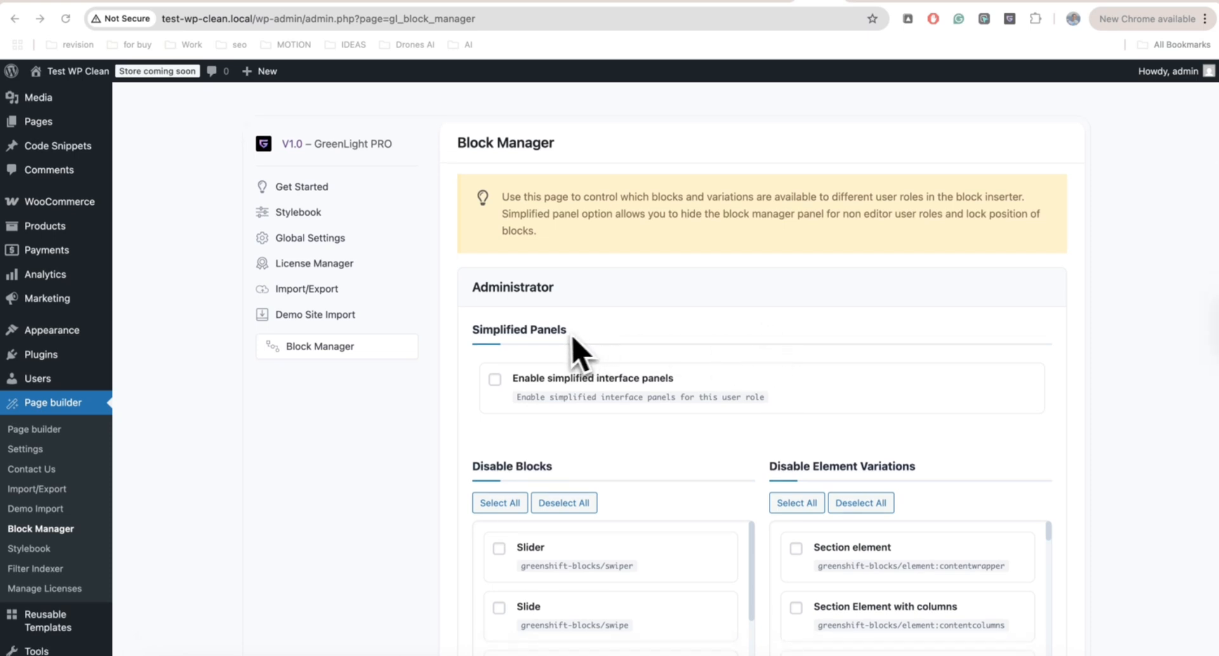
mouse_move(638, 356)
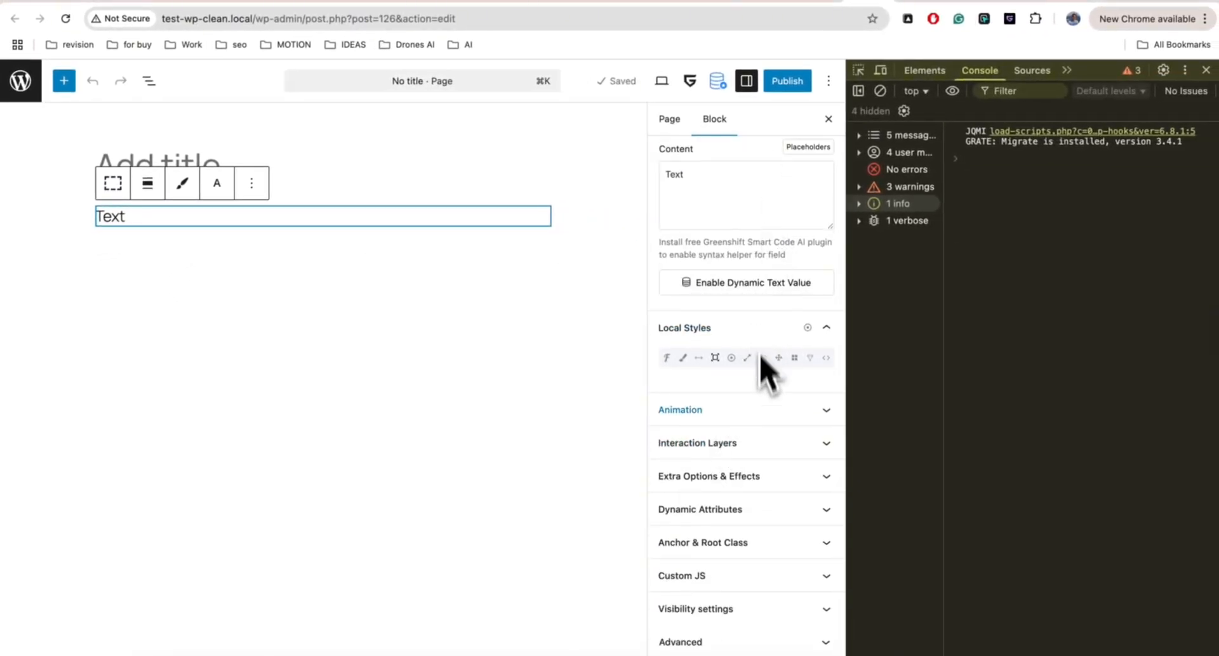
mouse_move(777, 431)
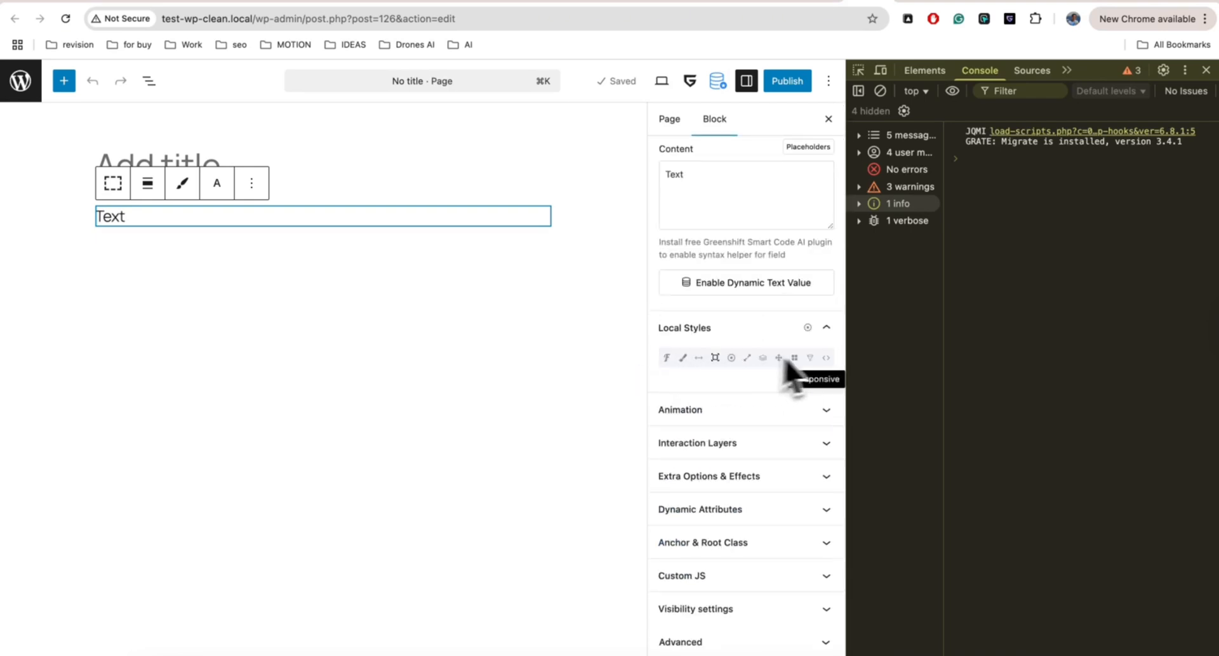
mouse_move(758, 400)
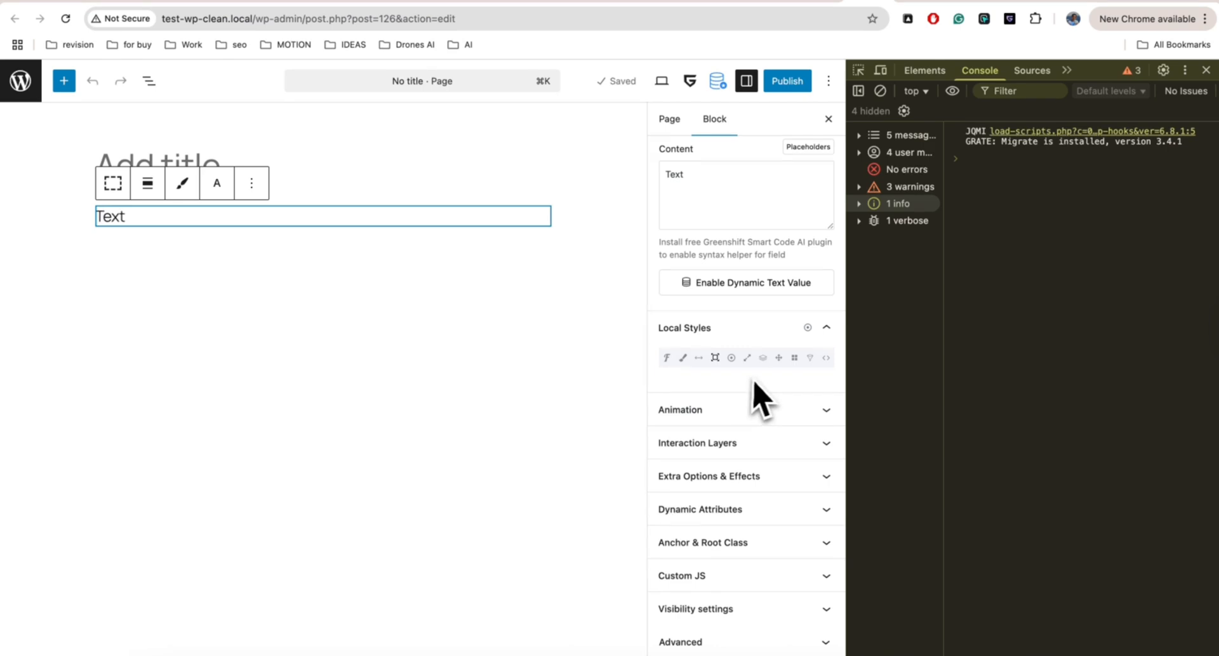
mouse_move(249, 237)
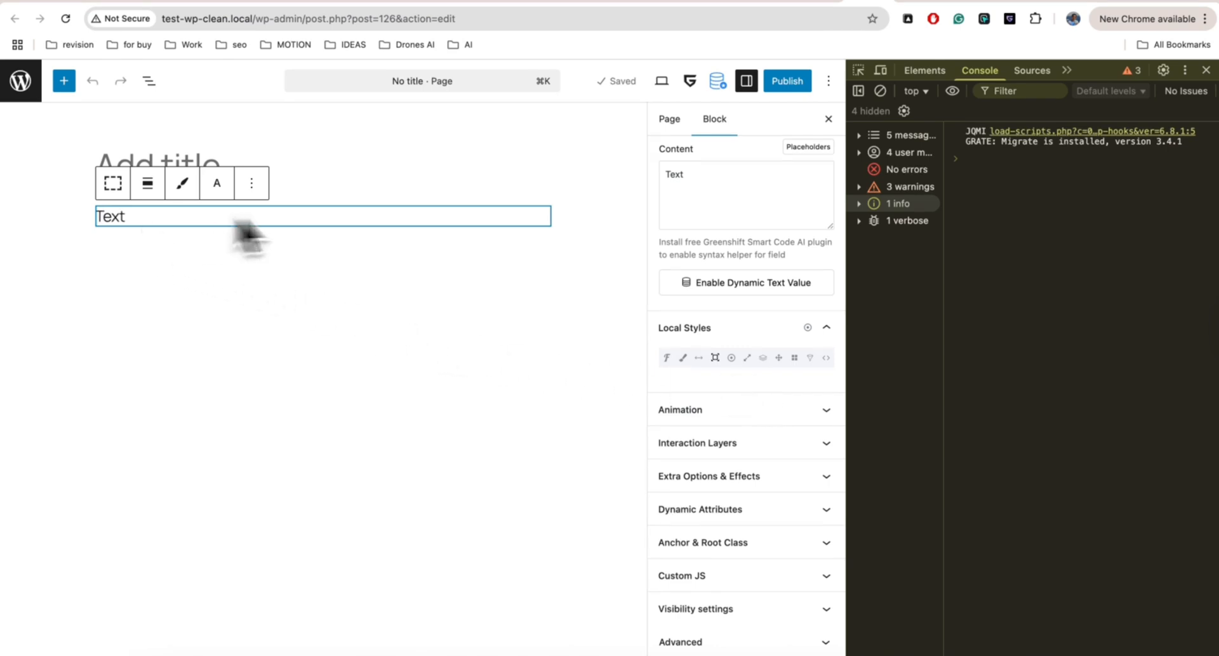
mouse_move(679, 410)
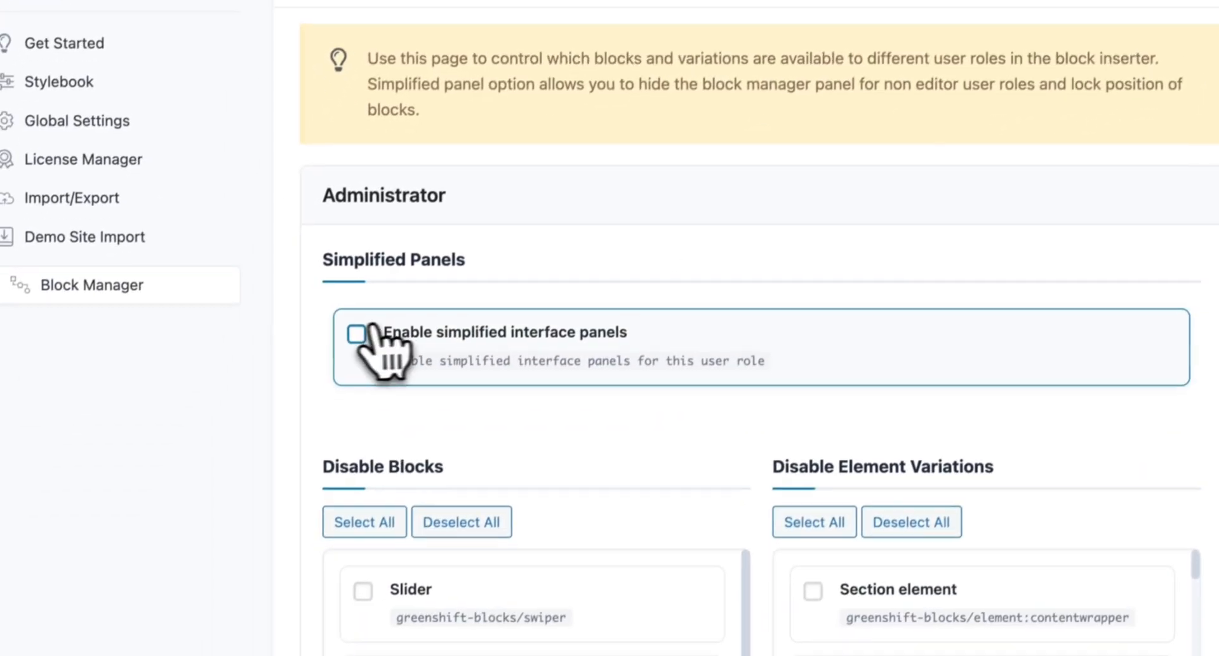
Enable simplified interface panels for the Administrator role and save the Block Manager settings.
left_click(356, 333)
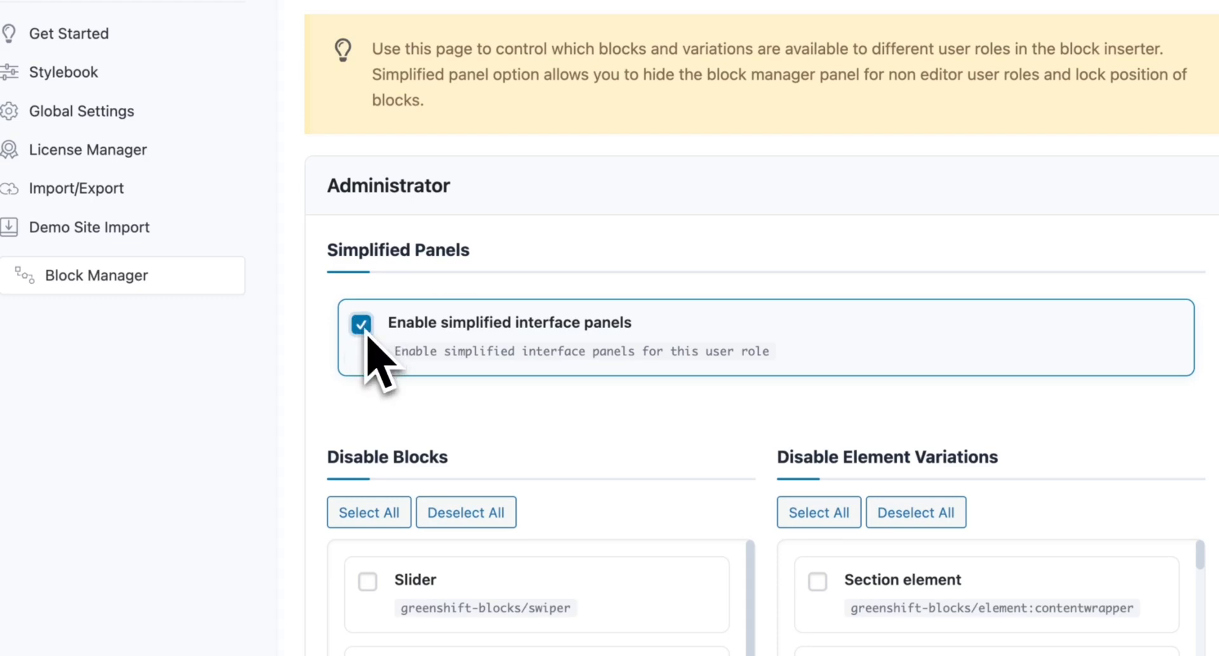
scroll("down", 3)
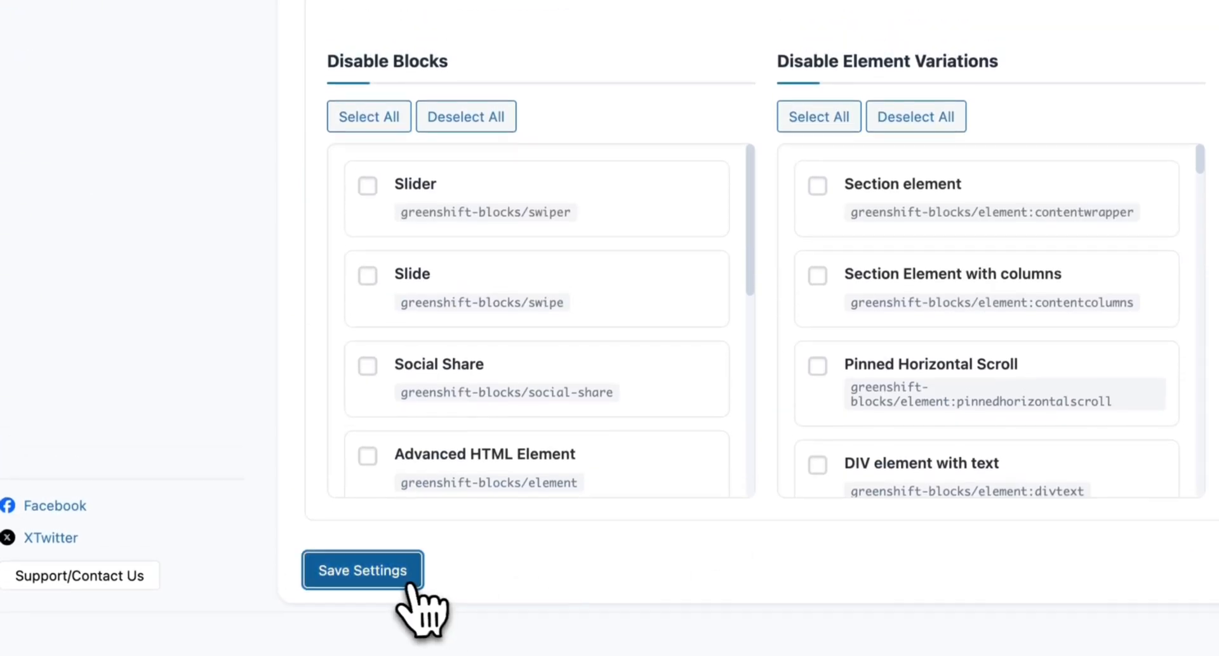
left_click(361, 570)
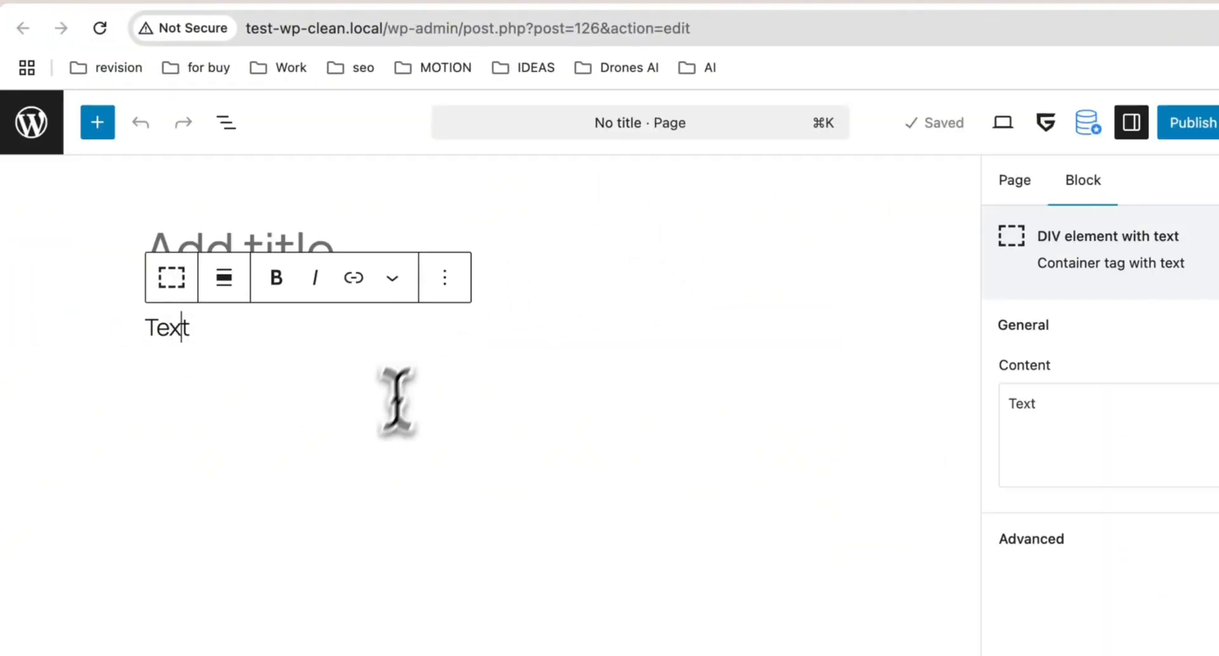
Toggle the browser developer tools with F12 while reviewing the text block's reduced sidebar.
key("F12")
type("asdasdasd")
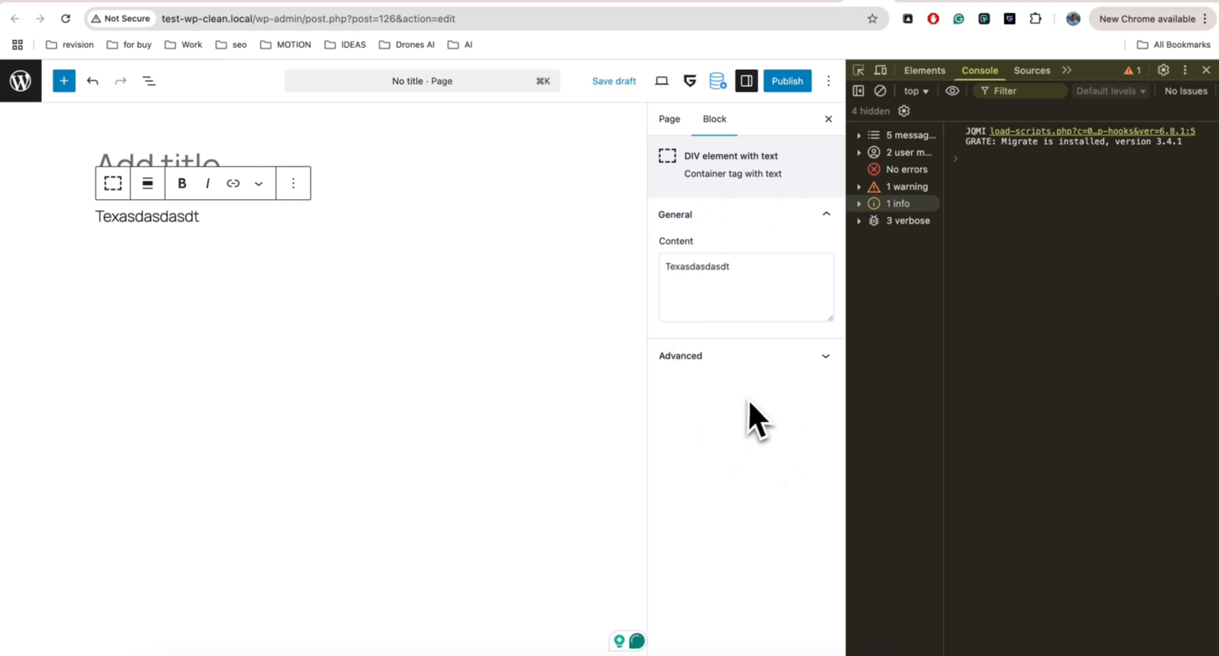
mouse_move(785, 586)
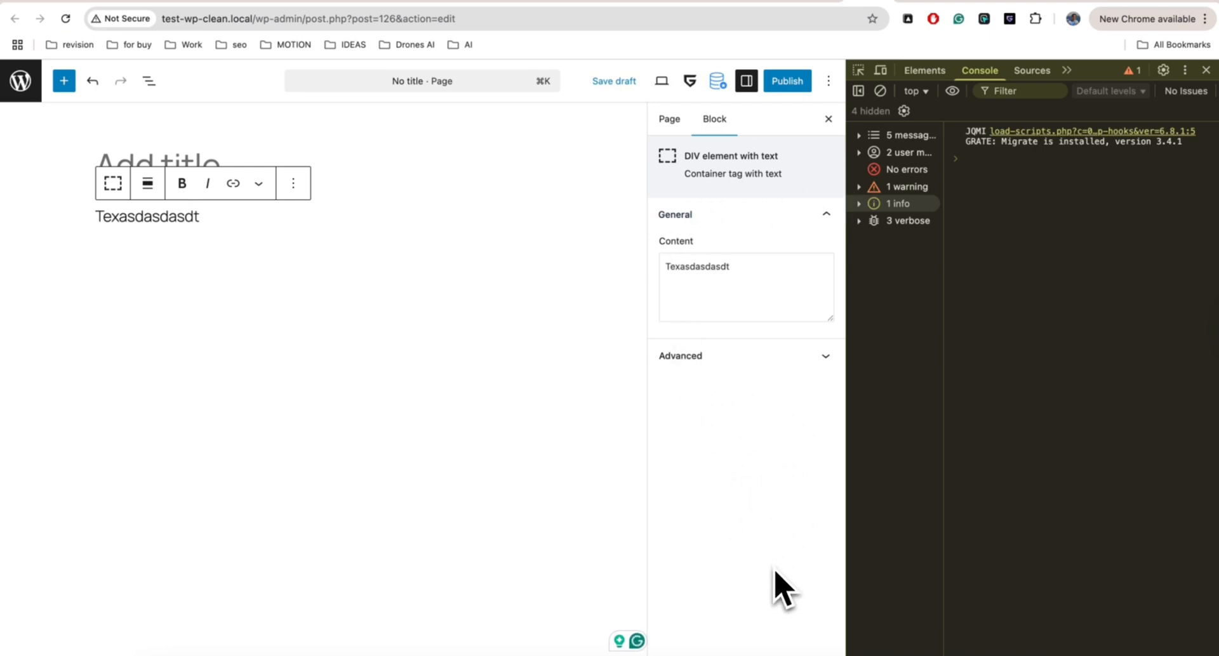
mouse_move(765, 478)
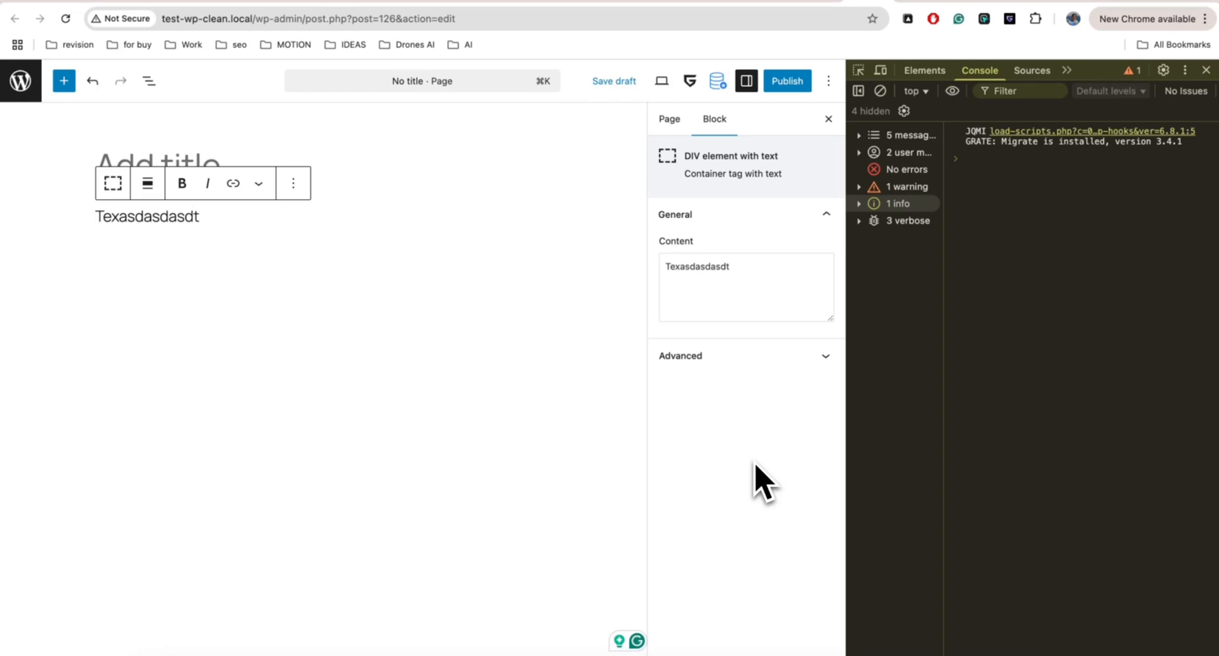
mouse_move(611, 537)
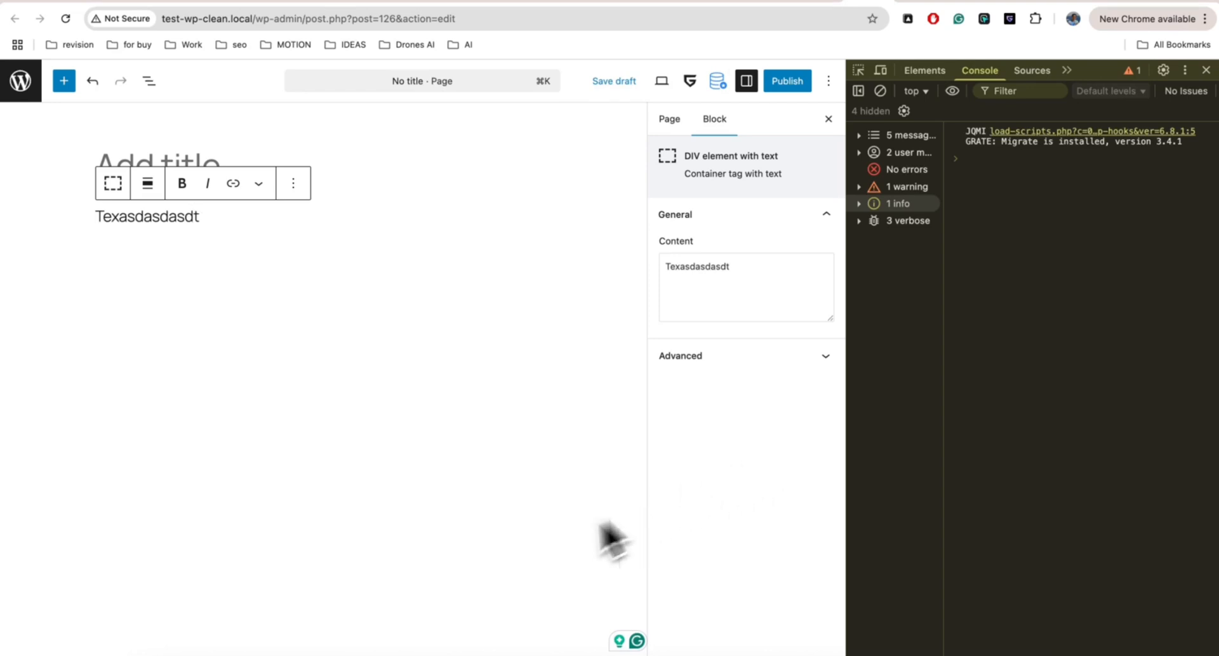